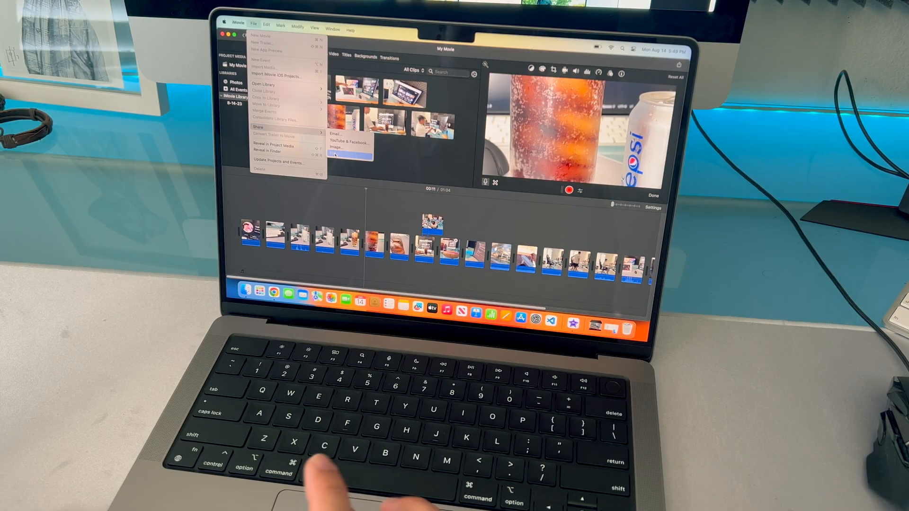
Export via Share > File and retitle the movie from 'My Movie' to 'macbook-202'.
{"action": "left_click", "coordinate": [336, 153]}
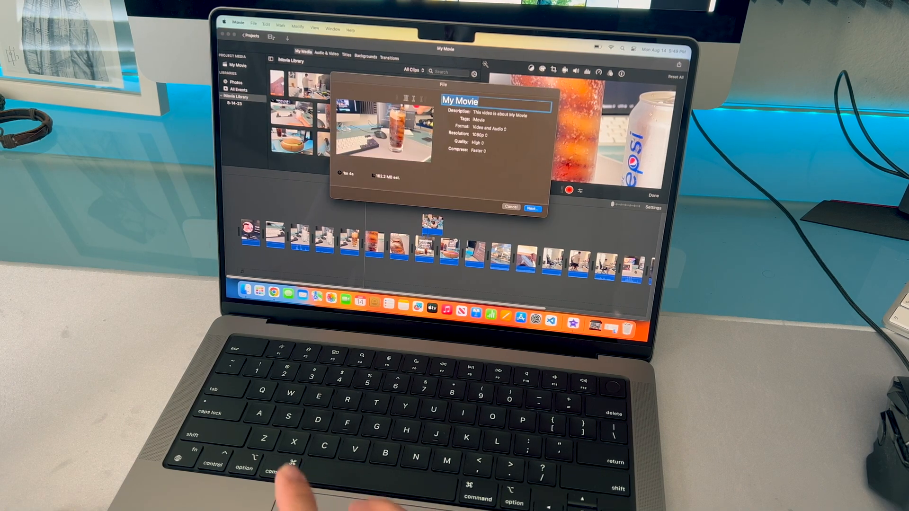
{"action": "type", "text": "macb"}
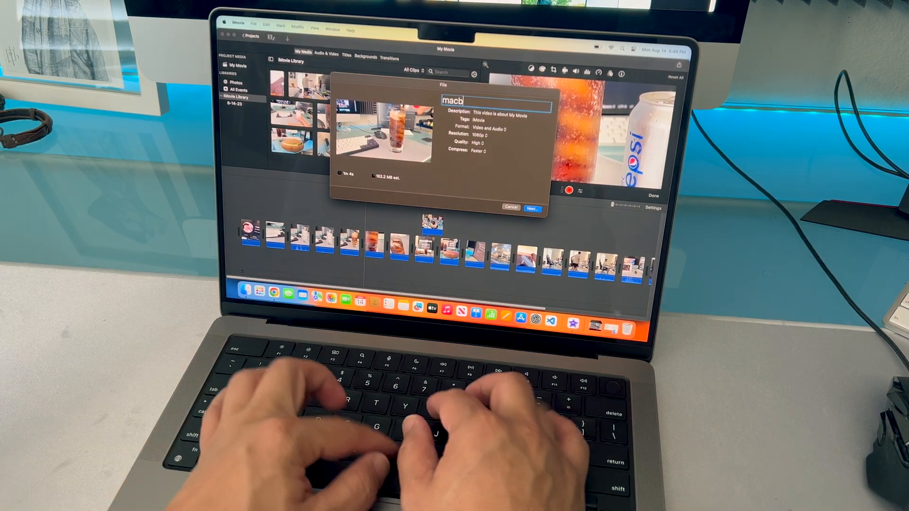
{"action": "type", "text": "ook-202"}
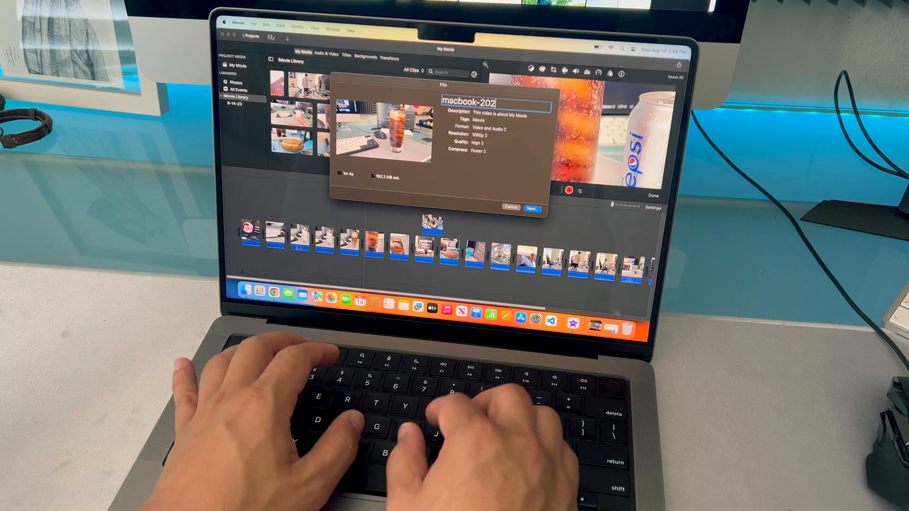